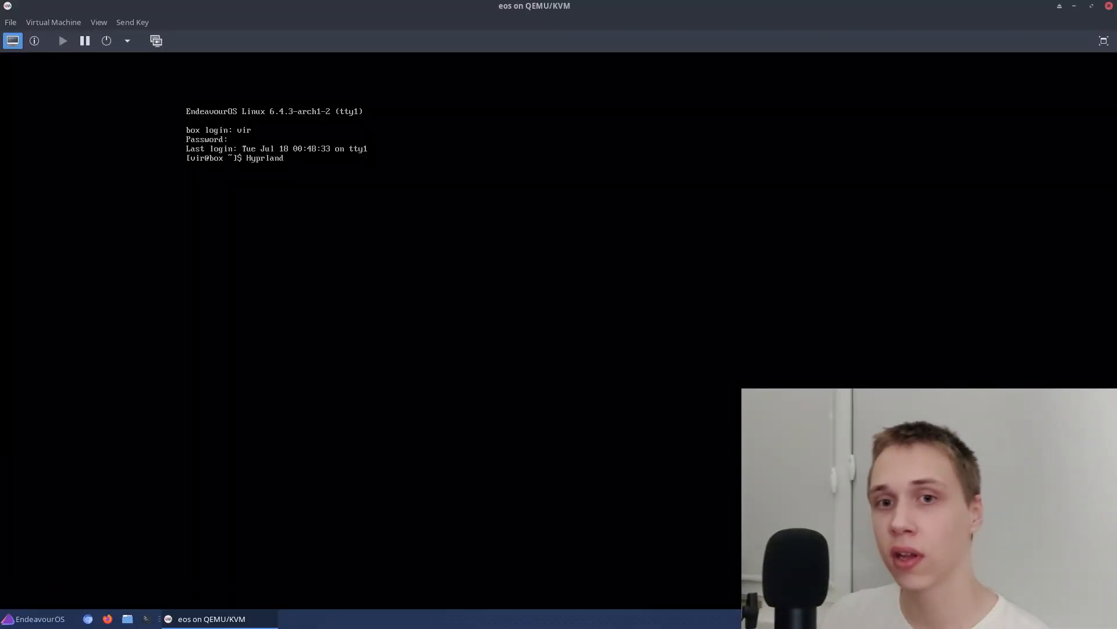
Launch the Hyprland compositor from the logged-in VM console.
key("Return")
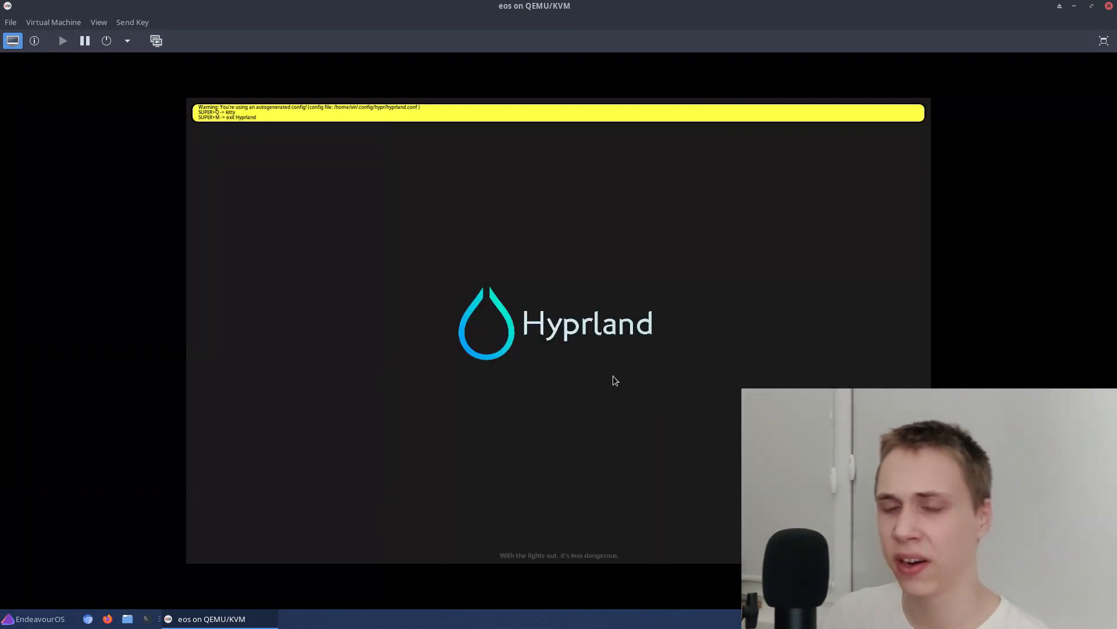
mouse_move(805, 202)
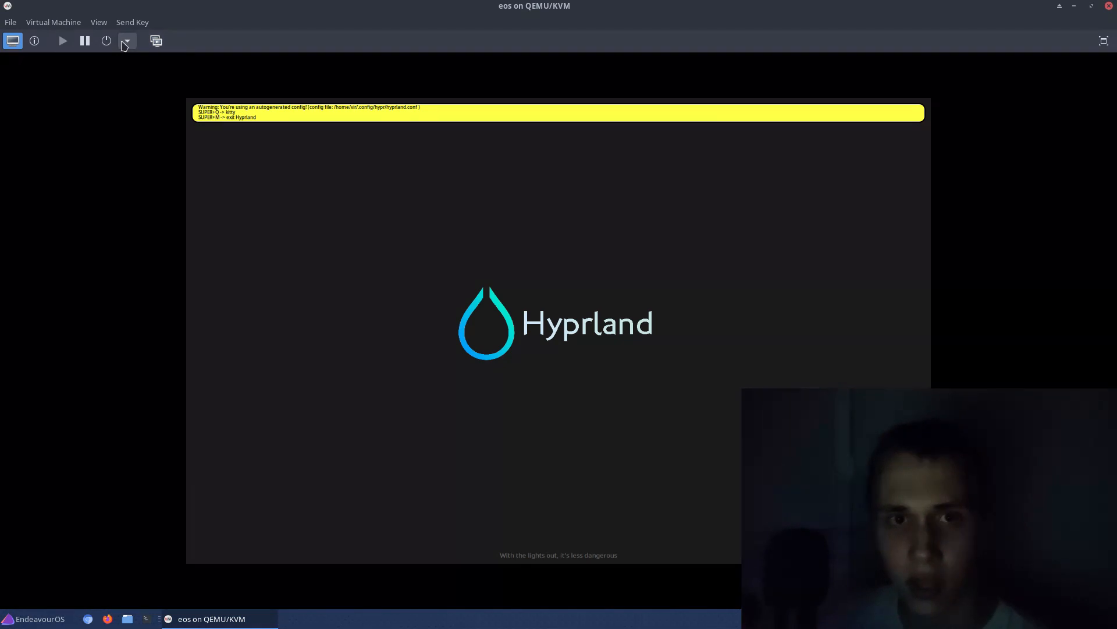
mouse_move(703, 39)
type("firefox")
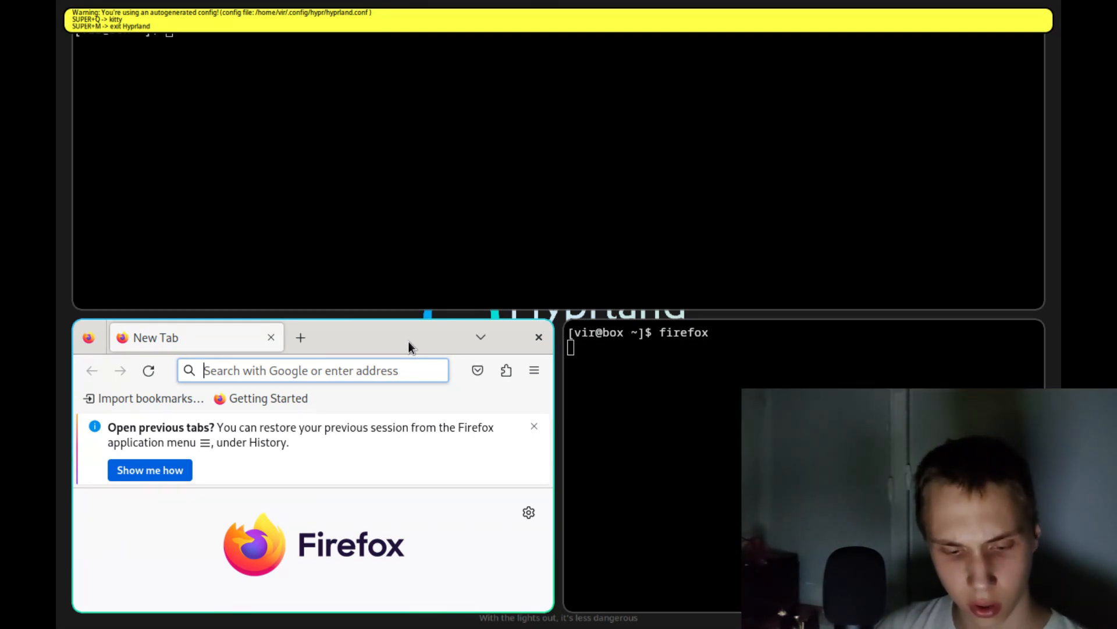
Enter 'firefox' in a kitty terminal to open a tiled browser window.
type("f")
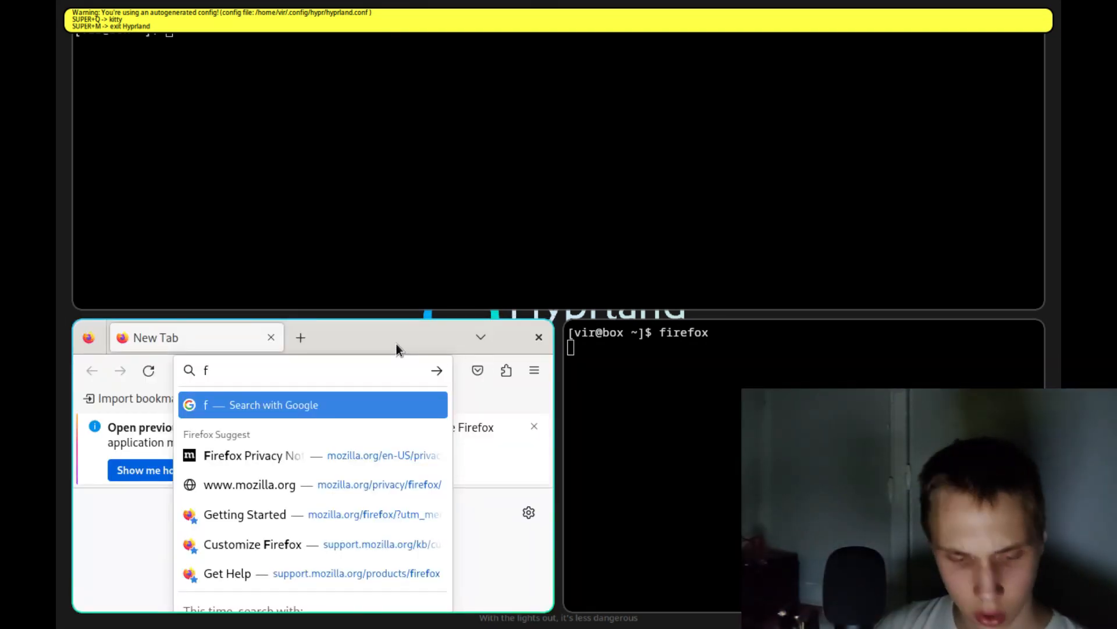
type("fn")
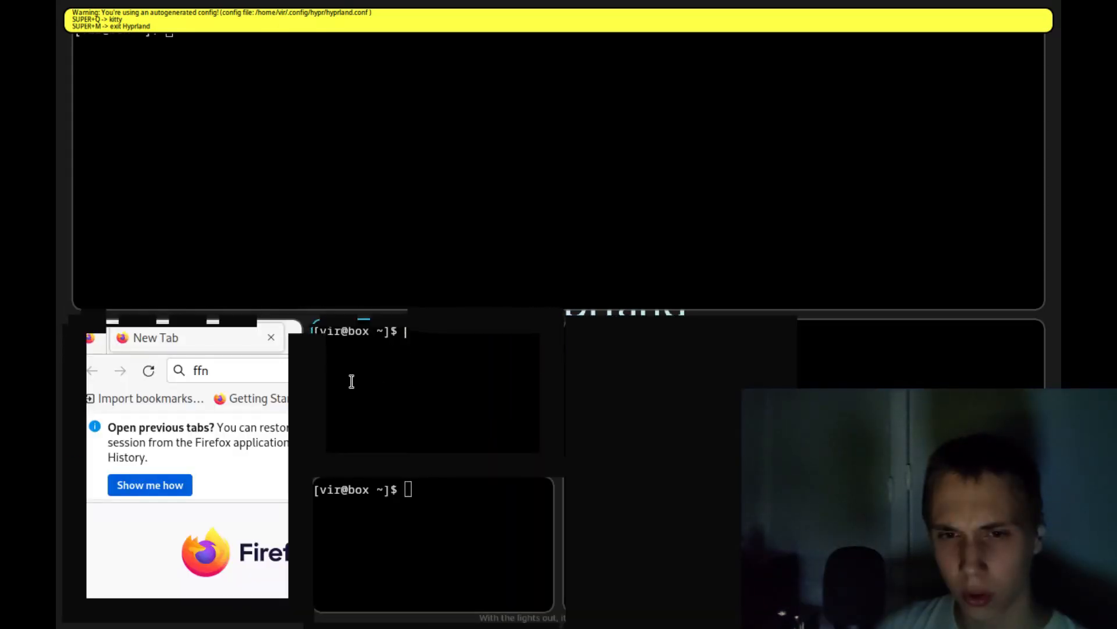
type("firefox")
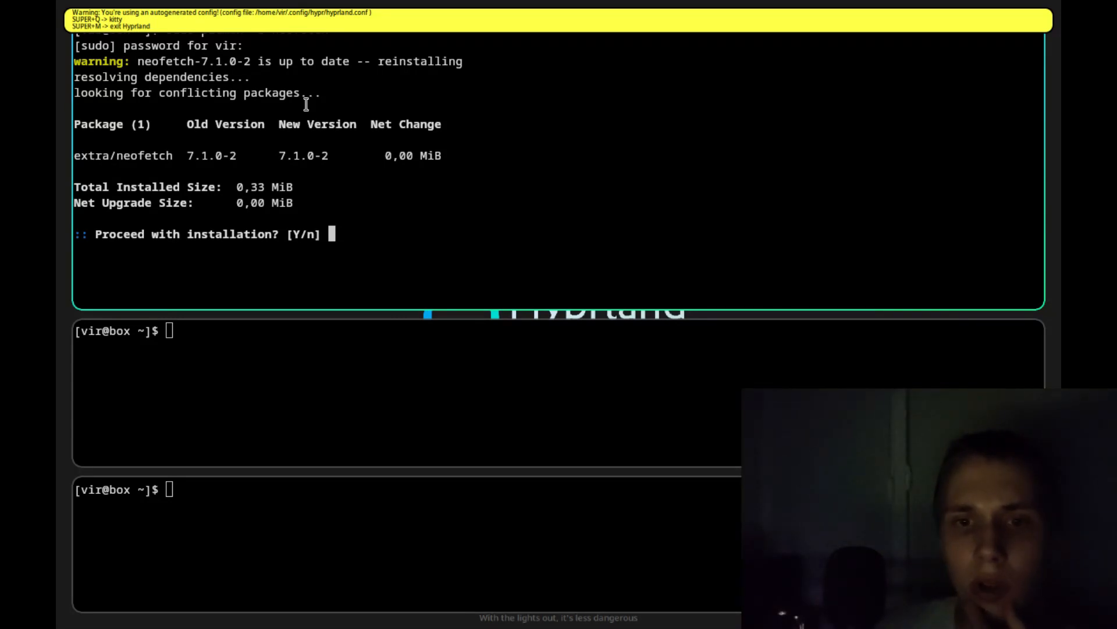
Confirm the neofetch package reinstall at the pacman Proceed prompt.
key("Return")
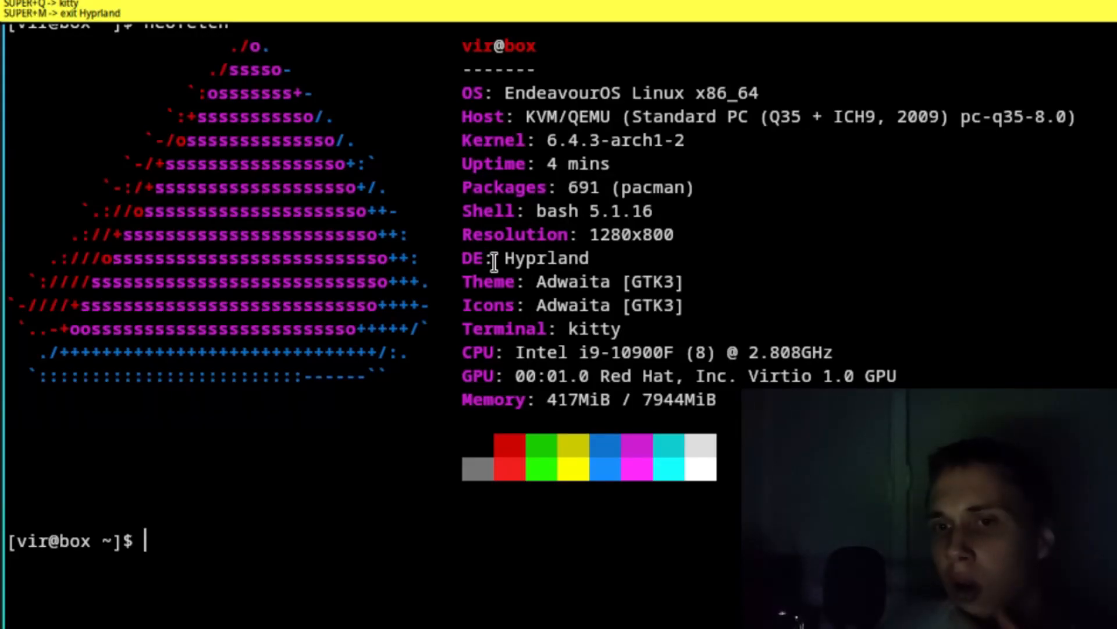
mouse_move(506, 278)
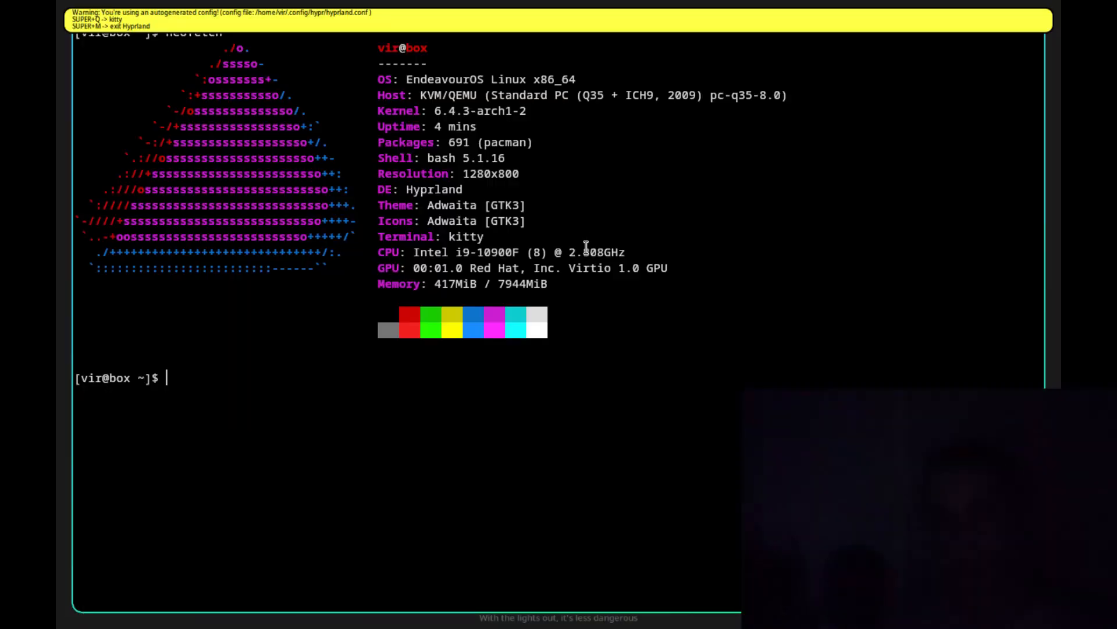
type("firefox")
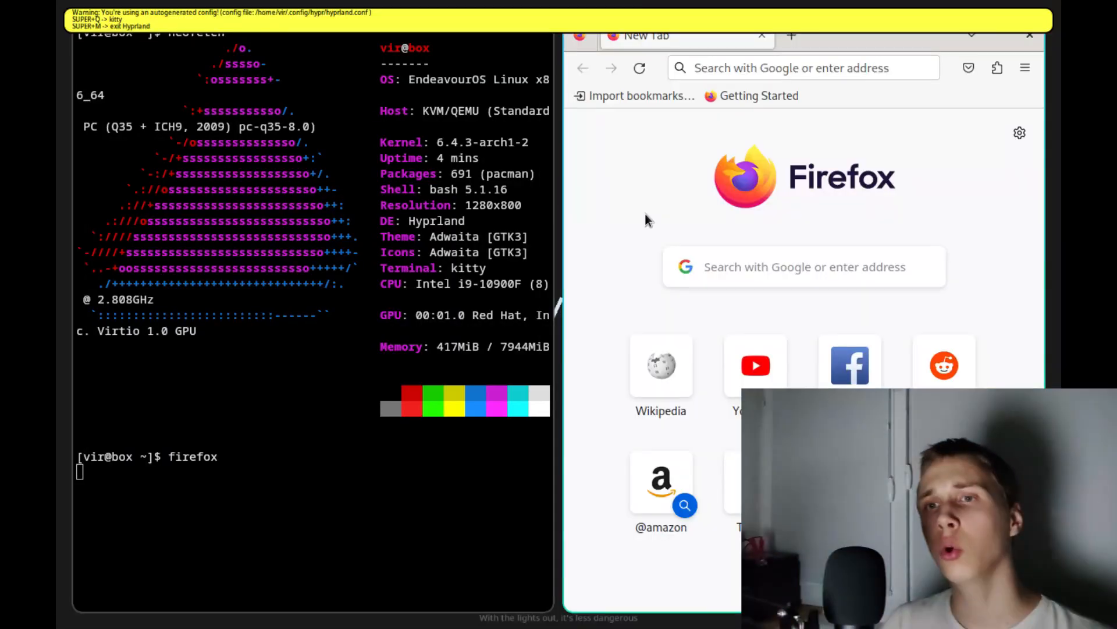
mouse_move(576, 476)
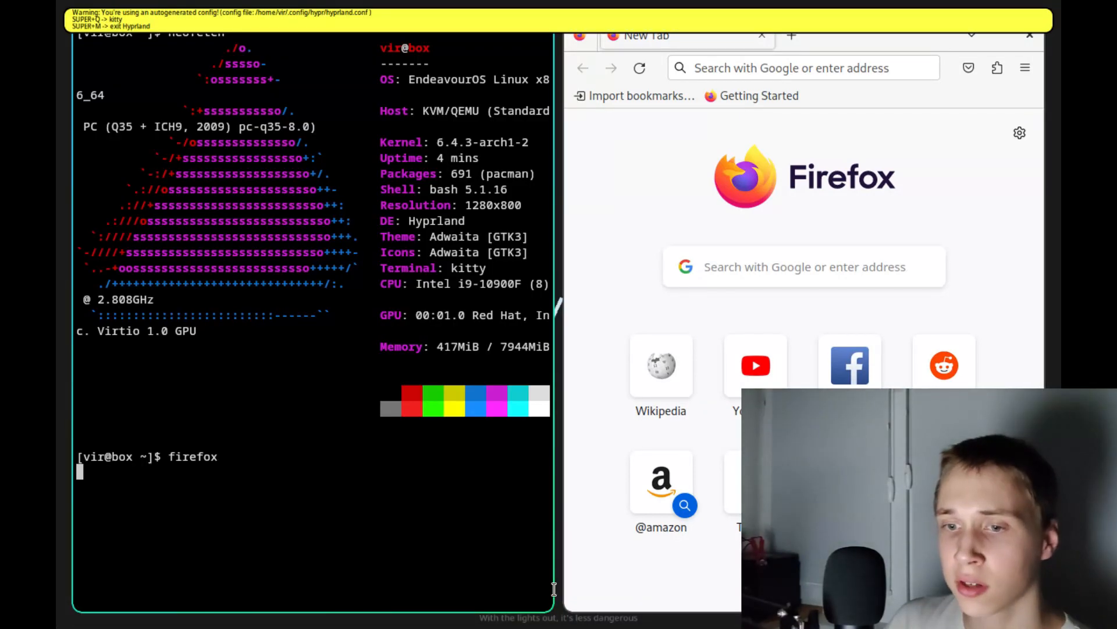
mouse_move(542, 248)
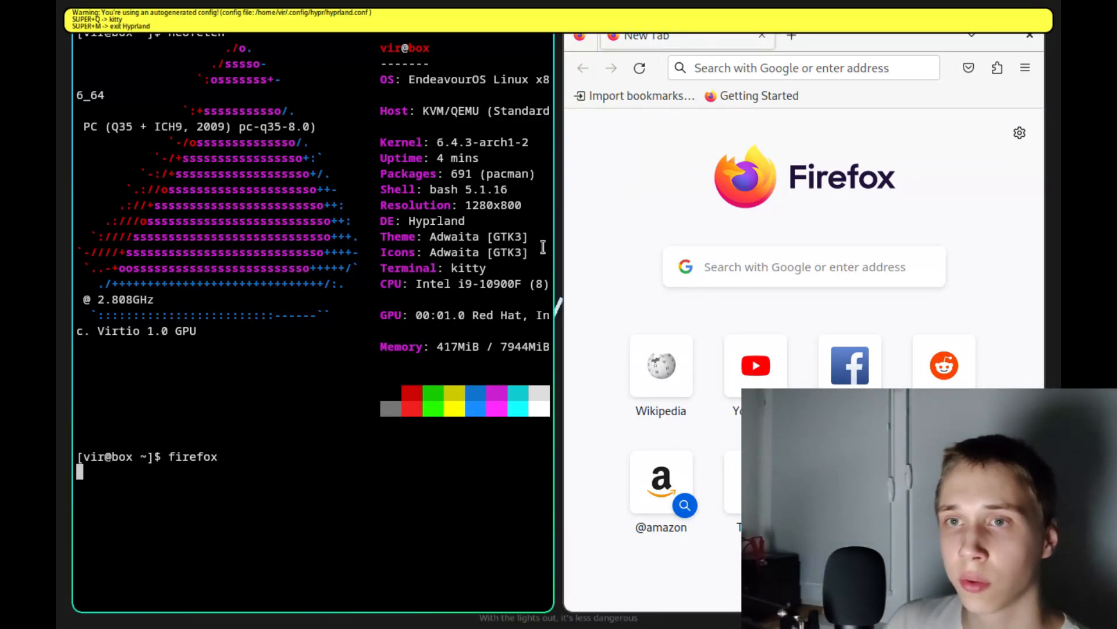
mouse_move(543, 533)
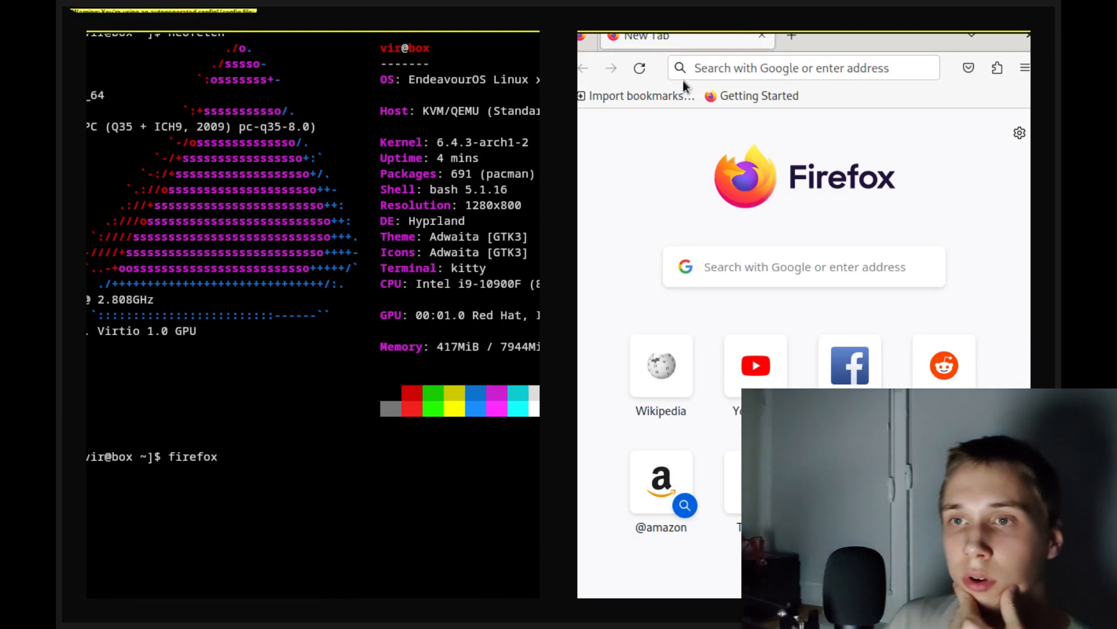
left_click(791, 67)
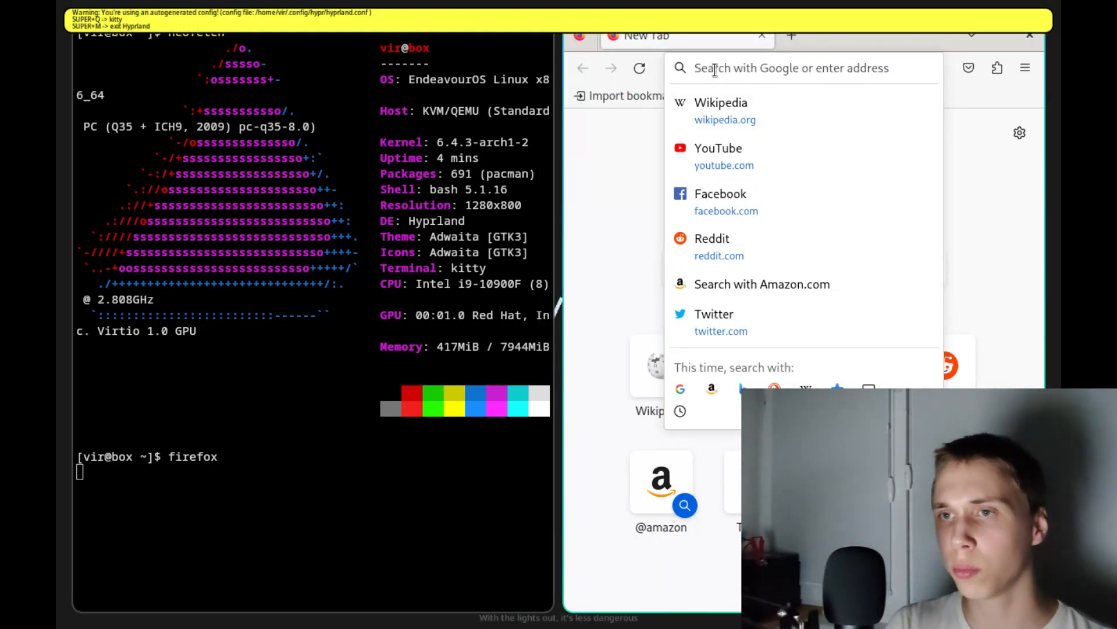
type("youtube.com/@V")
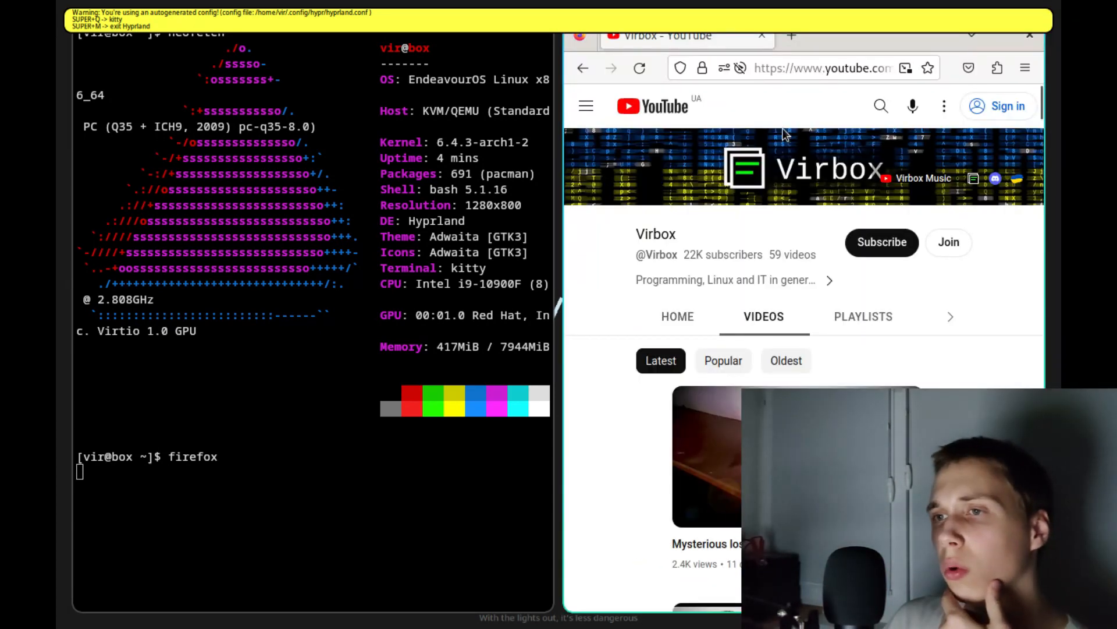
scroll("down", 3)
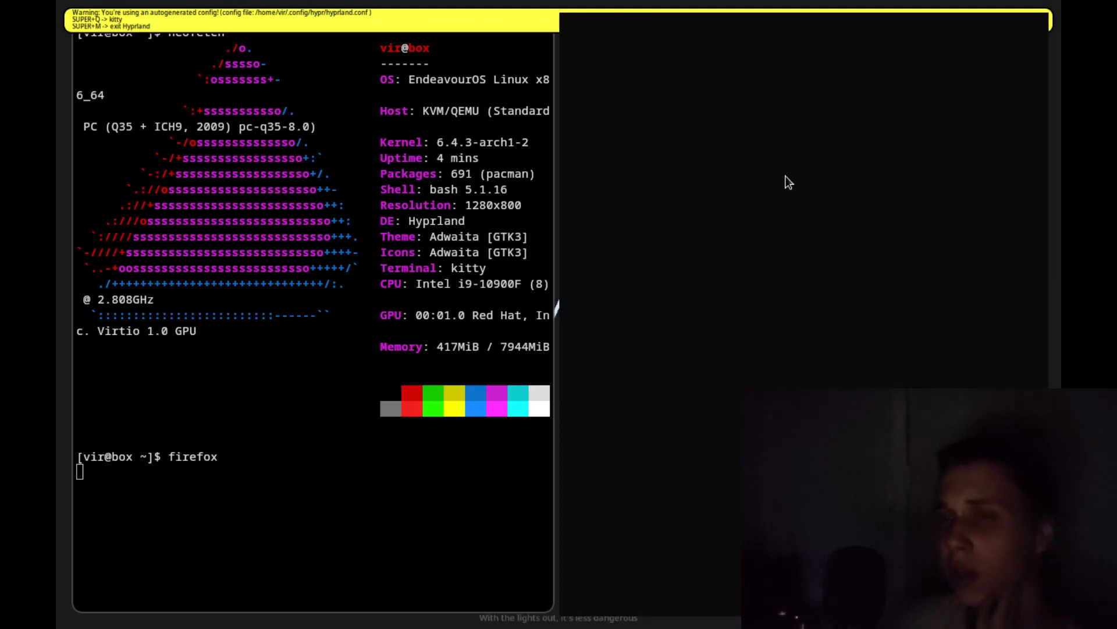
Close Firefox so kitty retiles to fill the whole screen.
key("Return")
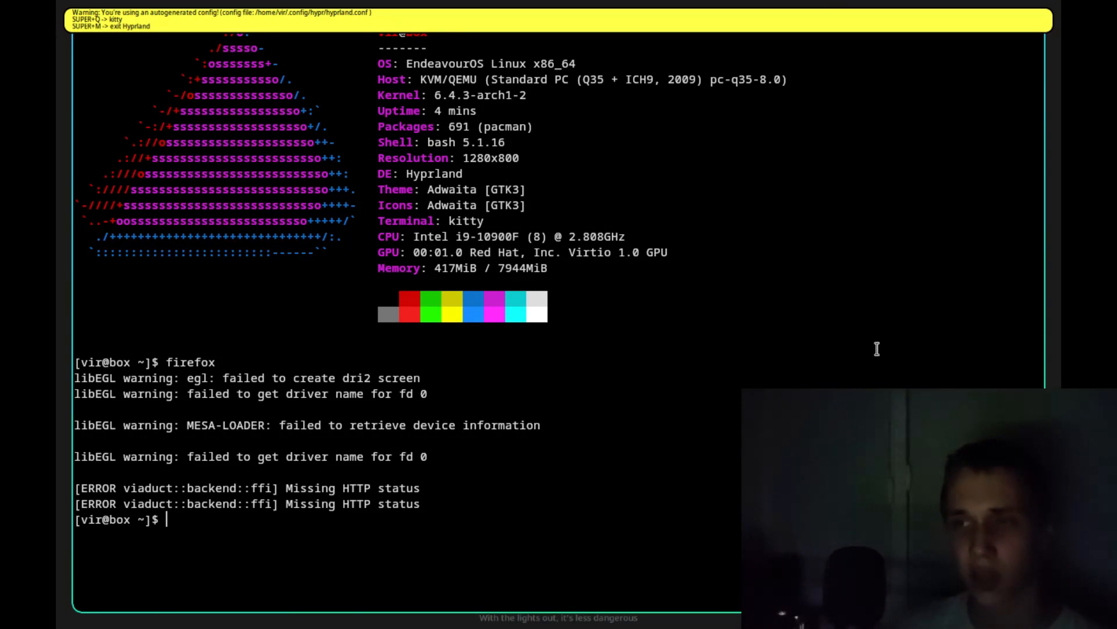
mouse_move(663, 372)
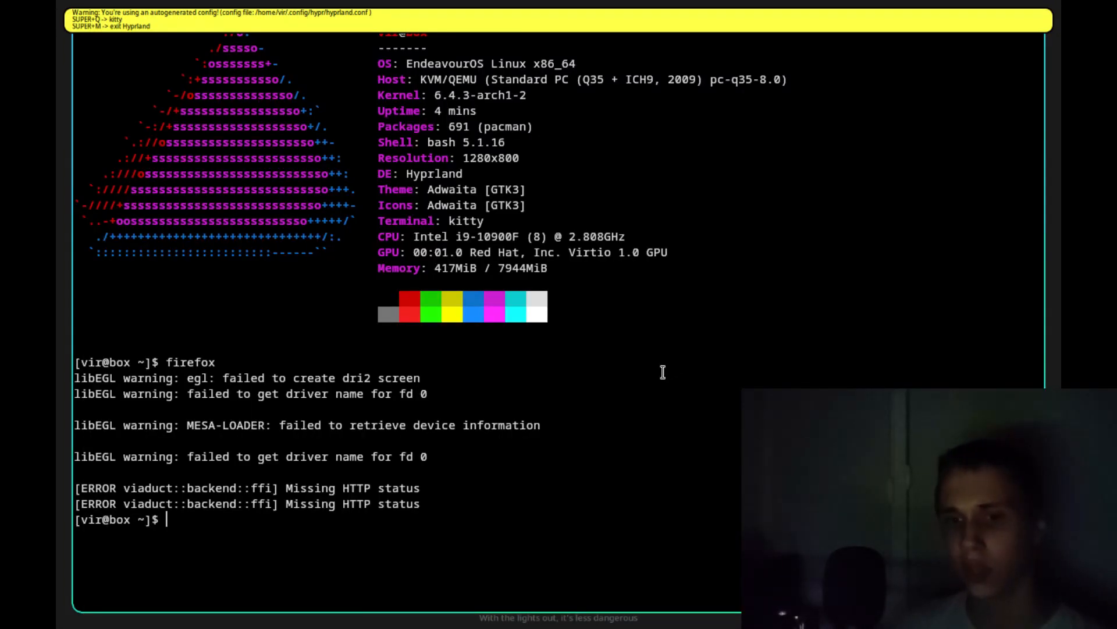